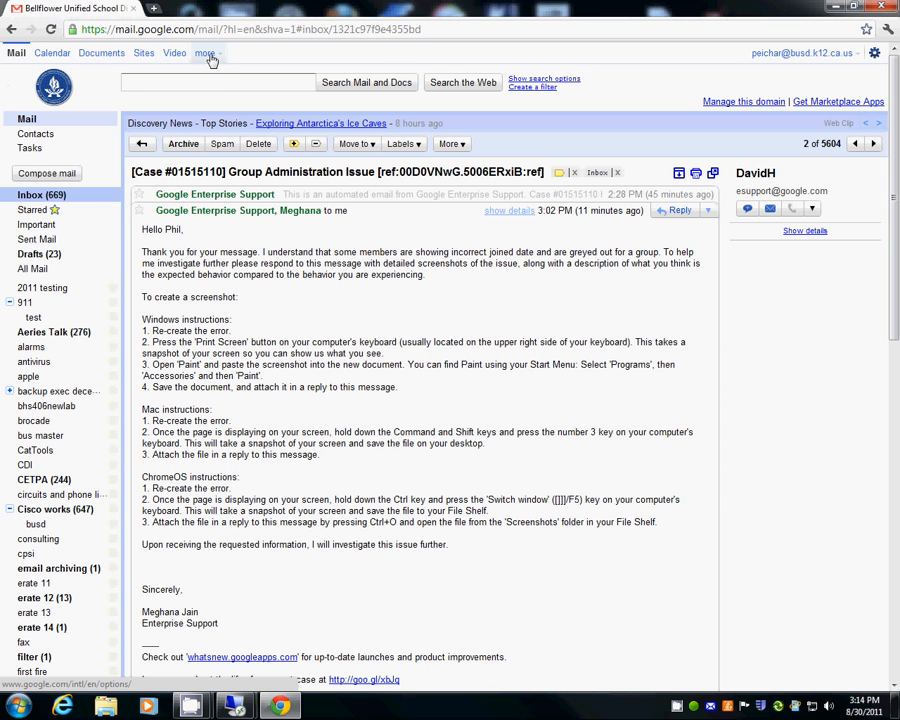
Step: Switch from Gmail to Google Groups and open the HS Secretaries group
click(206, 53)
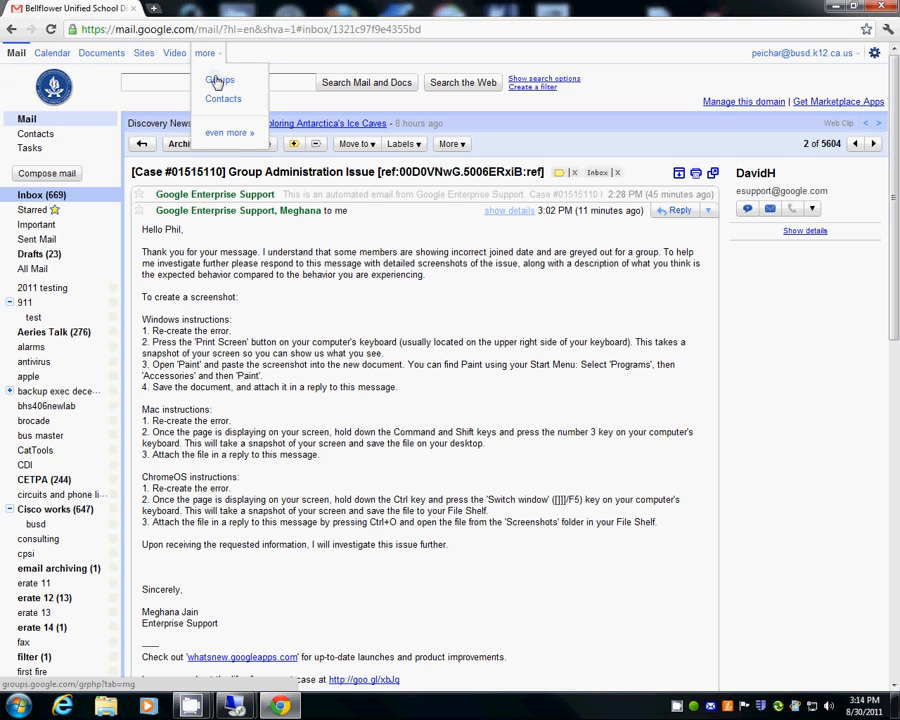
click(218, 80)
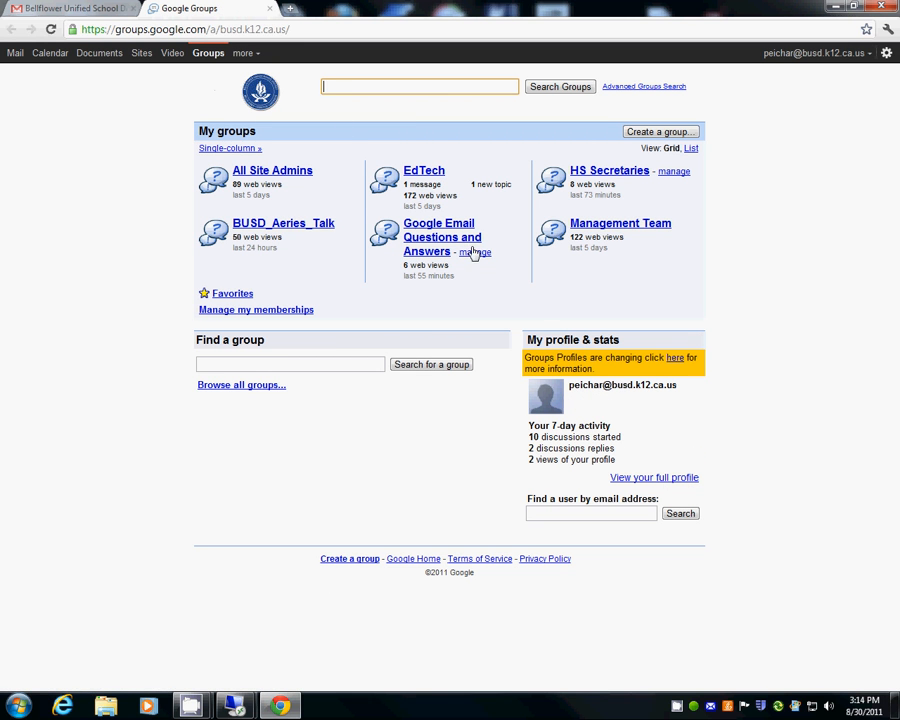
mouse_move(609, 170)
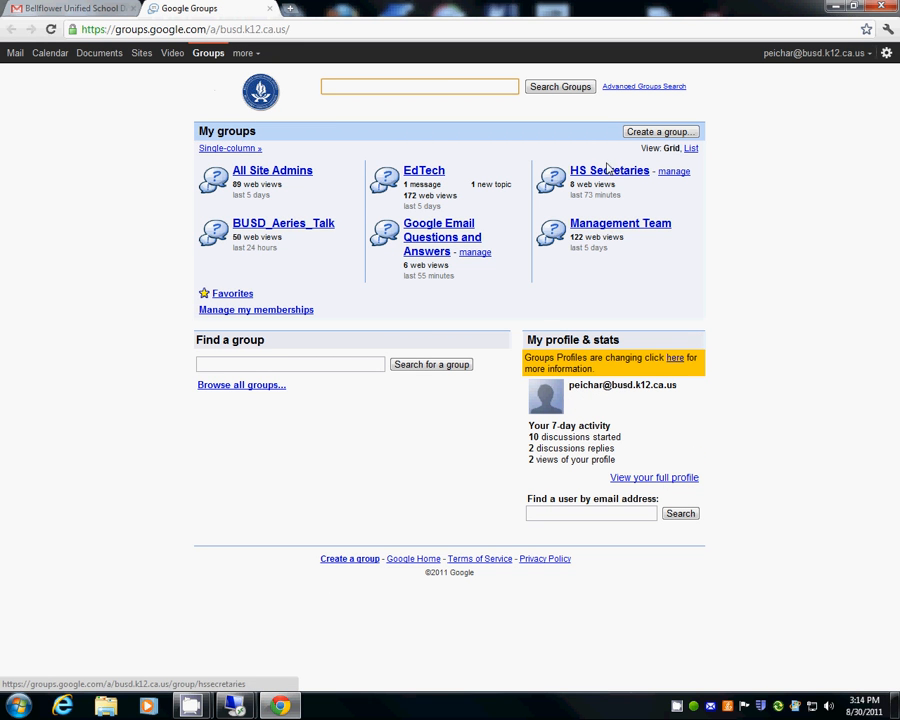
click(608, 170)
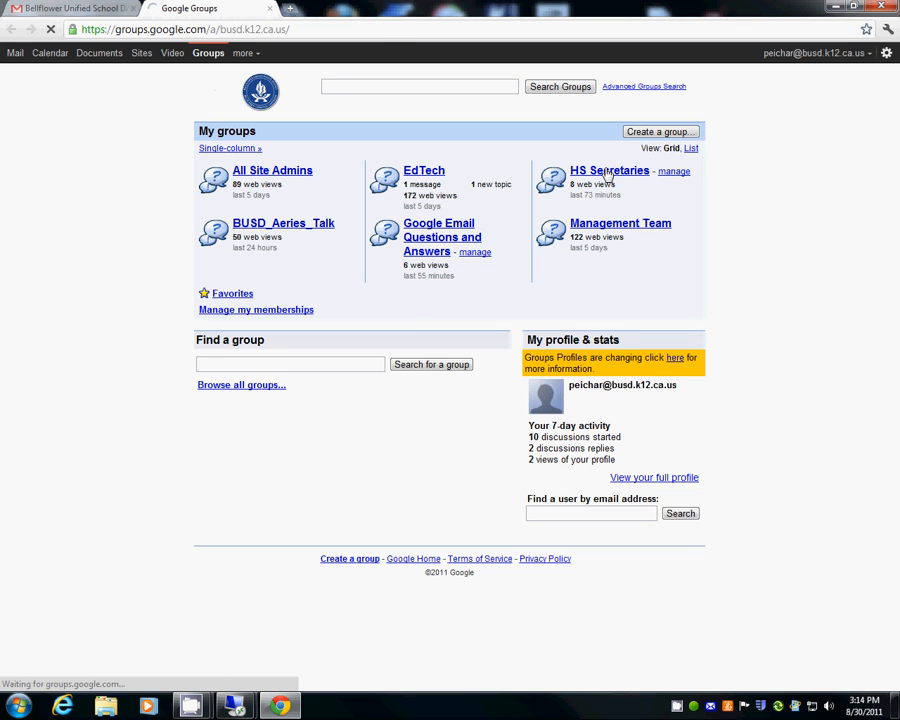
click(608, 170)
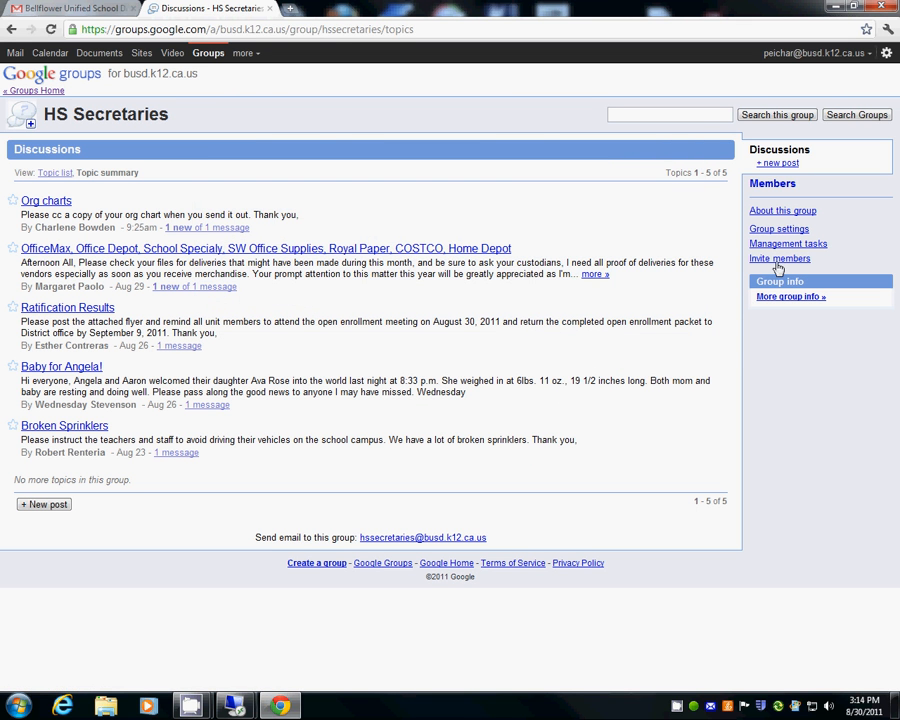
mouse_move(788, 248)
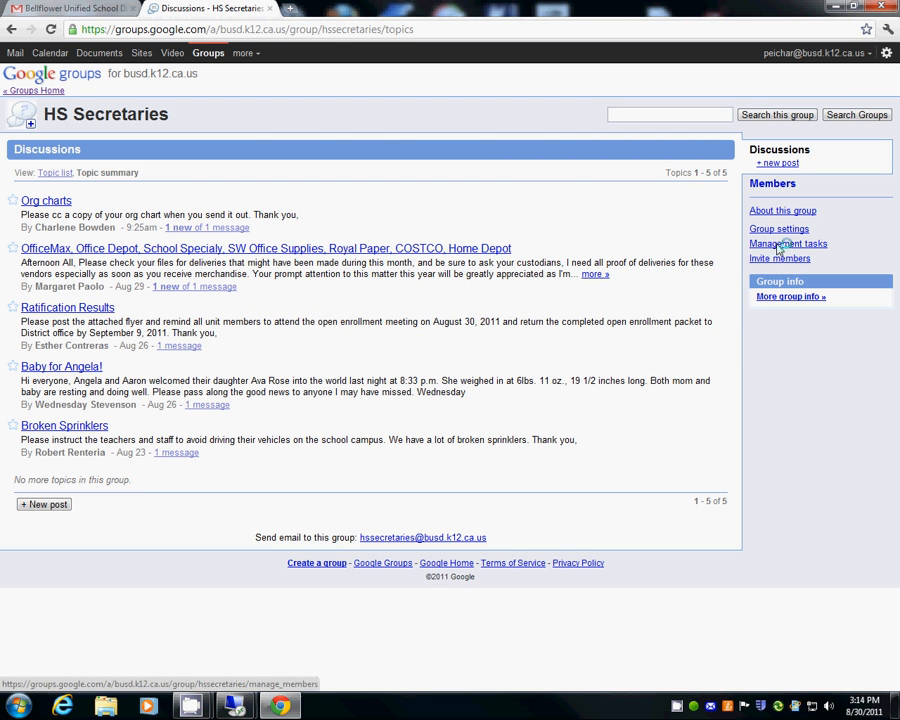
Step: Open Management tasks to list all 15 HS Secretaries members and their settings
click(788, 243)
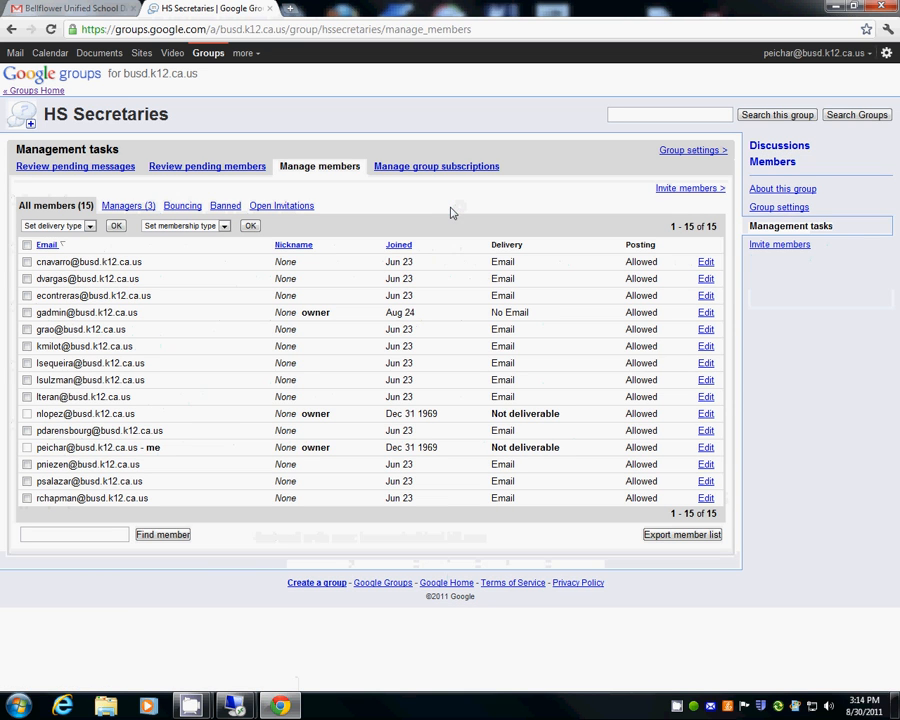
mouse_move(320, 467)
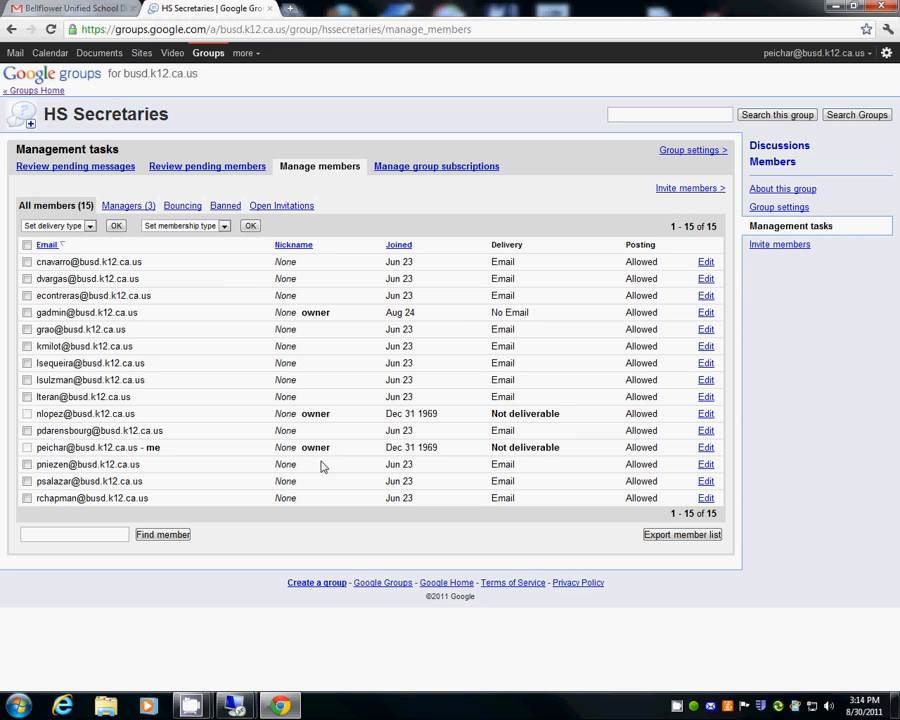
mouse_move(29, 454)
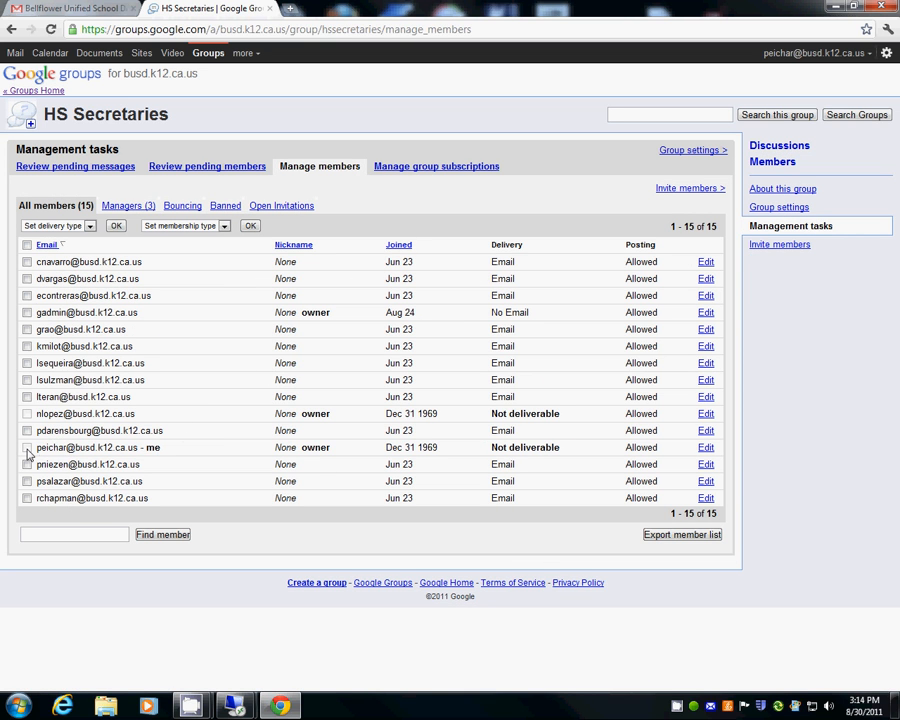
mouse_move(45, 414)
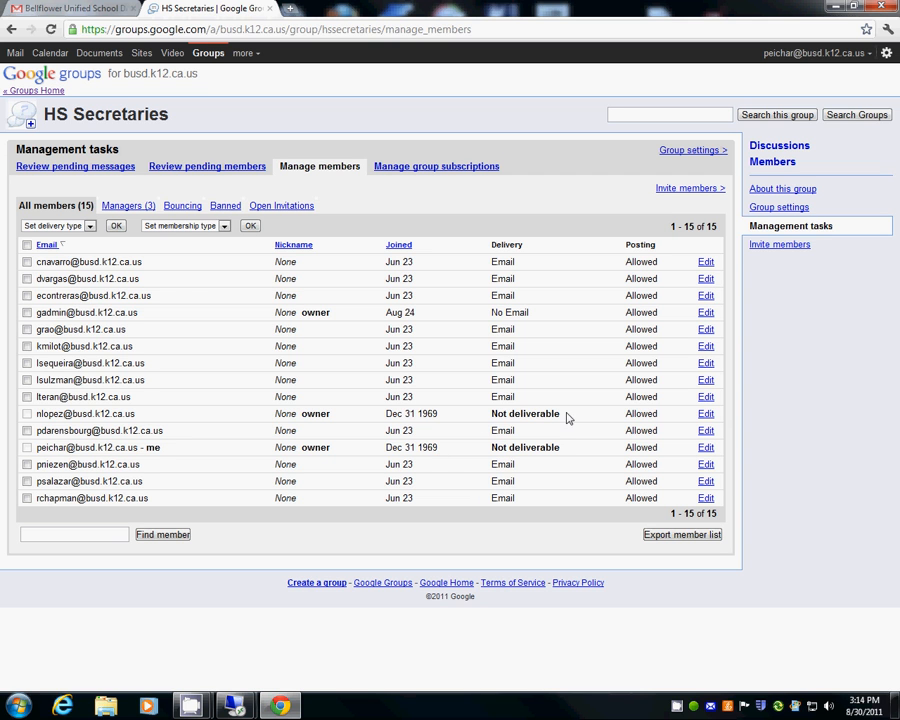
mouse_move(680, 423)
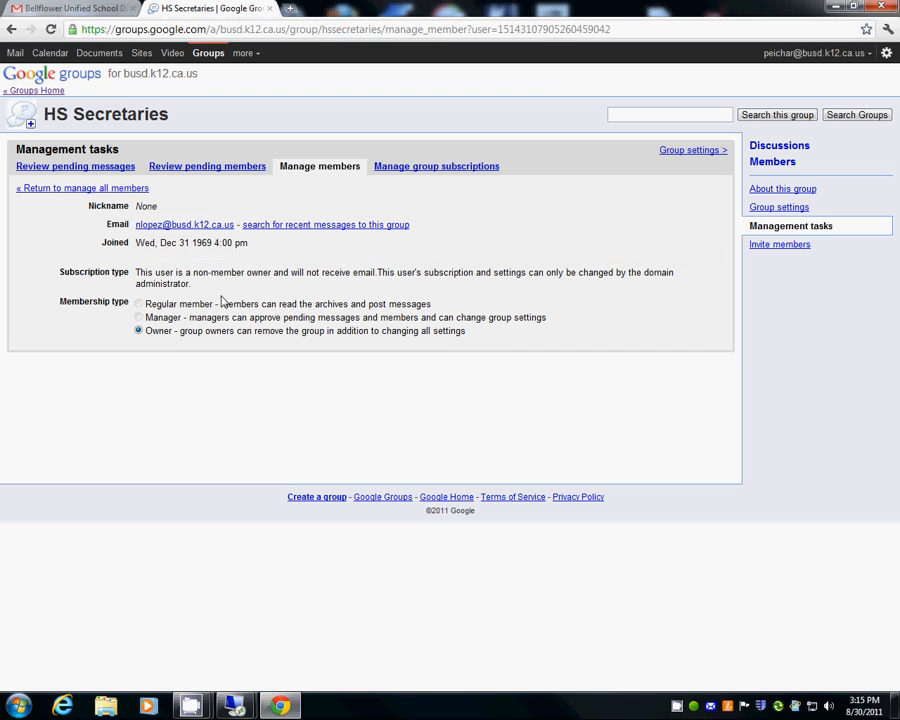
mouse_move(638, 284)
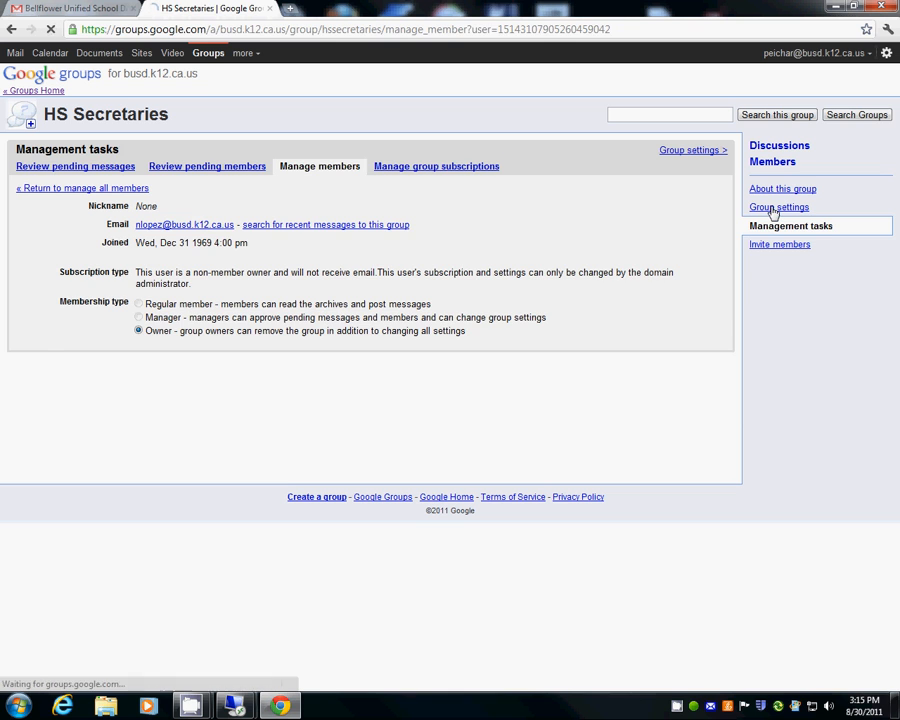
Step: Open the HS Secretaries General settings showing description and group addresses
click(778, 207)
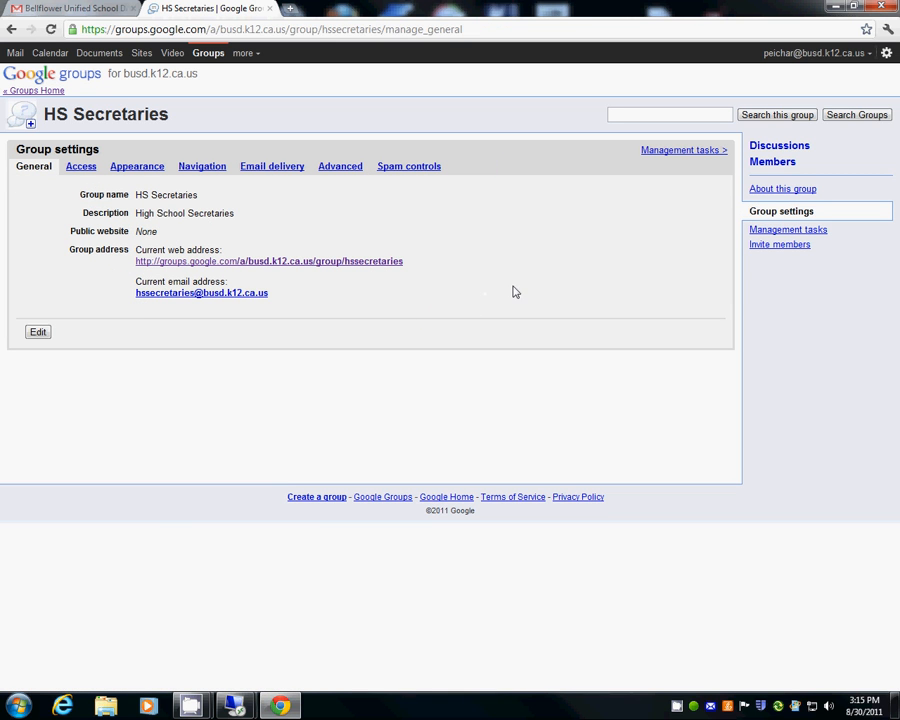
mouse_move(579, 288)
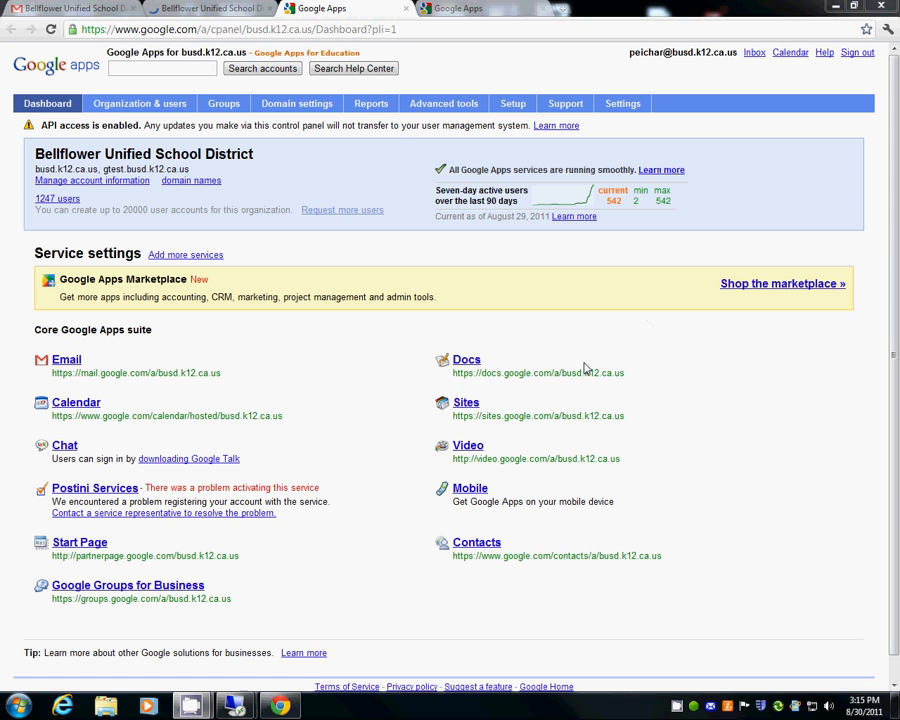
mouse_move(316, 180)
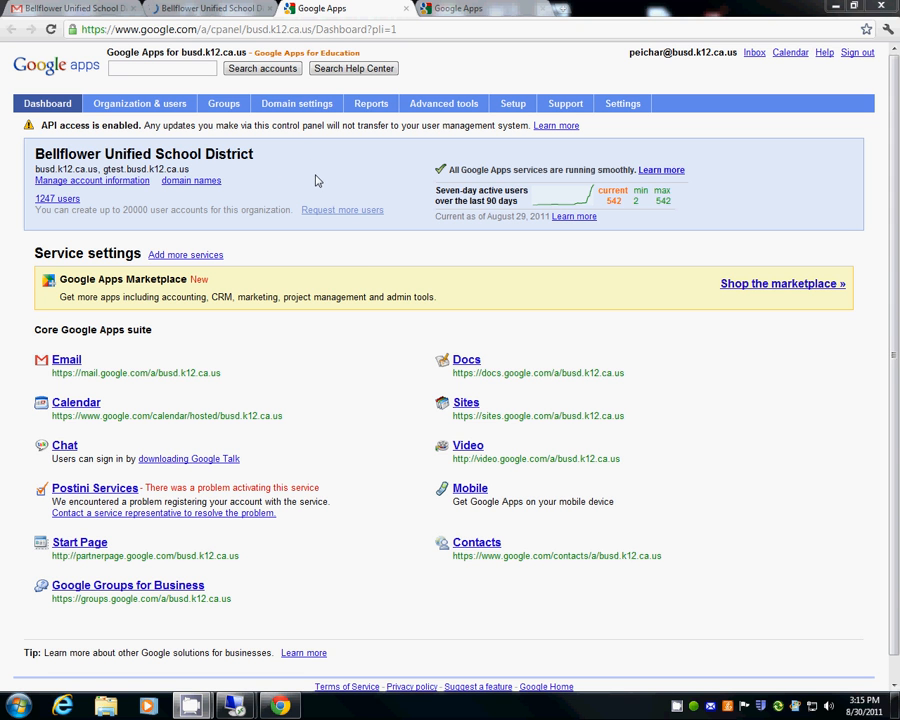
Step: In the control panel's Groups list, page to 31–52 and open HS Secretaries
click(342, 210)
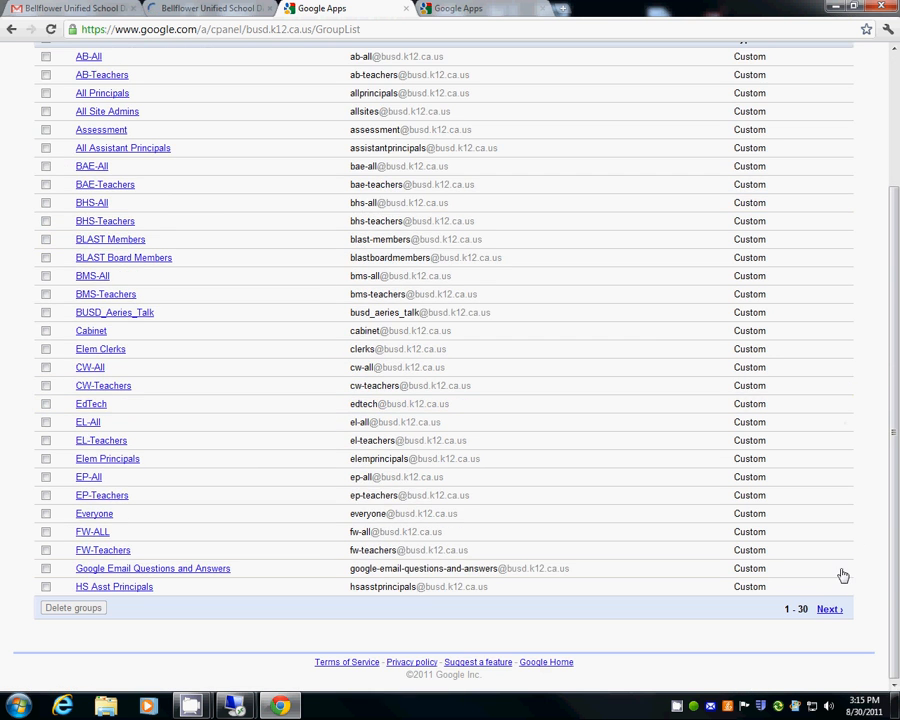
click(829, 609)
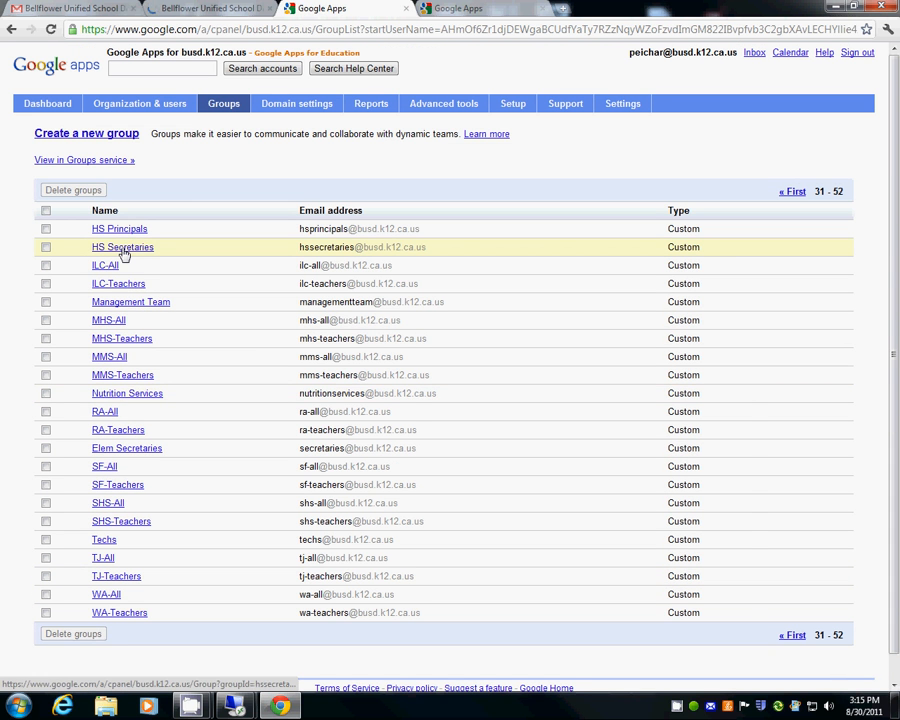
click(122, 247)
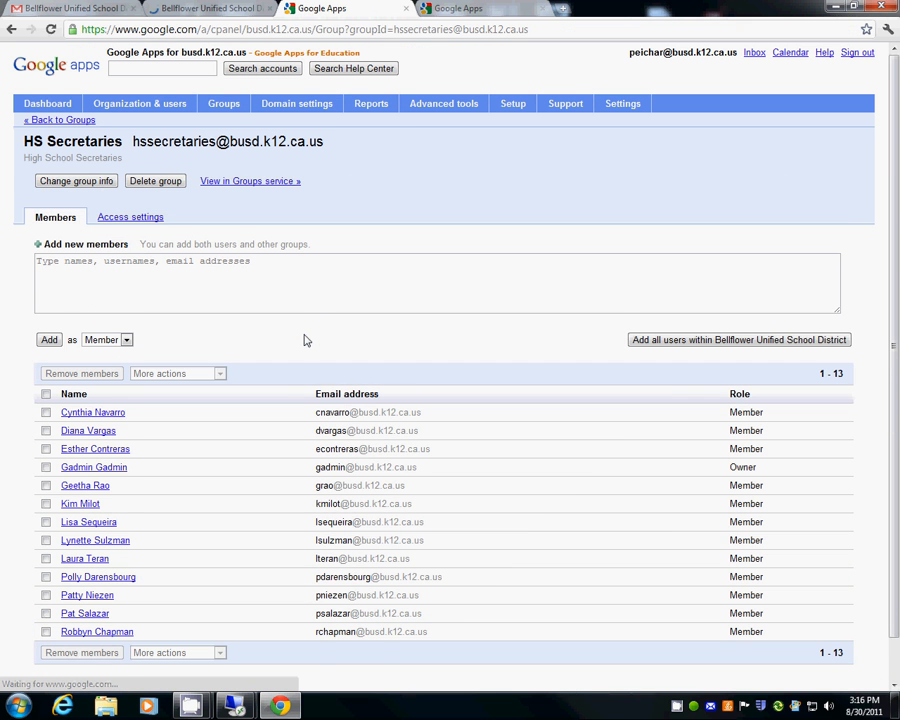